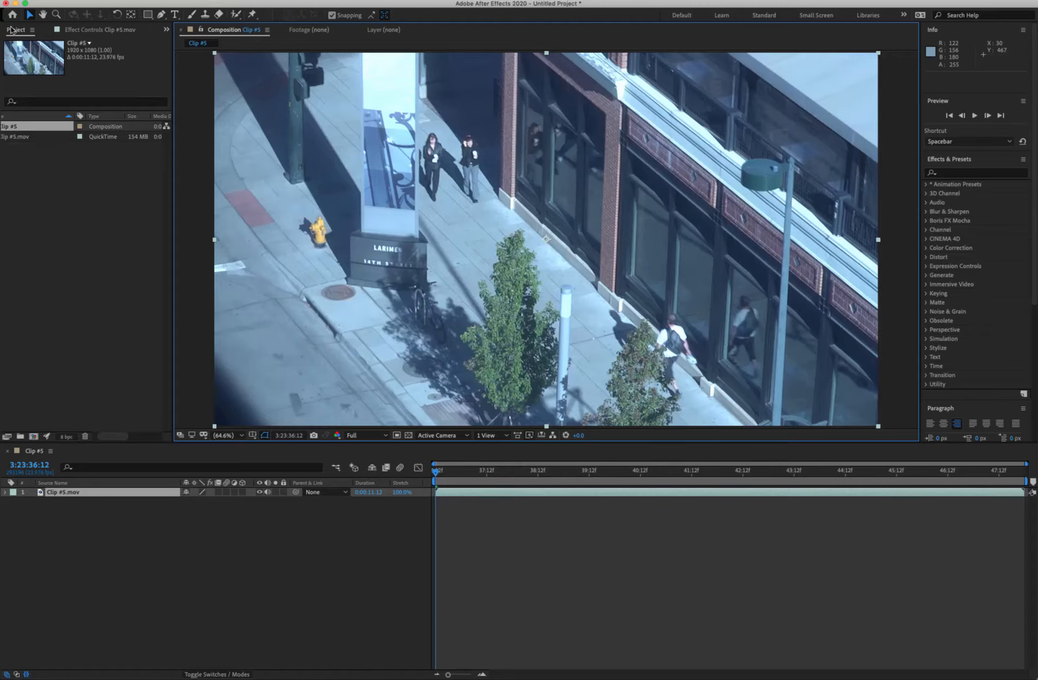
mouse_move(230, 116)
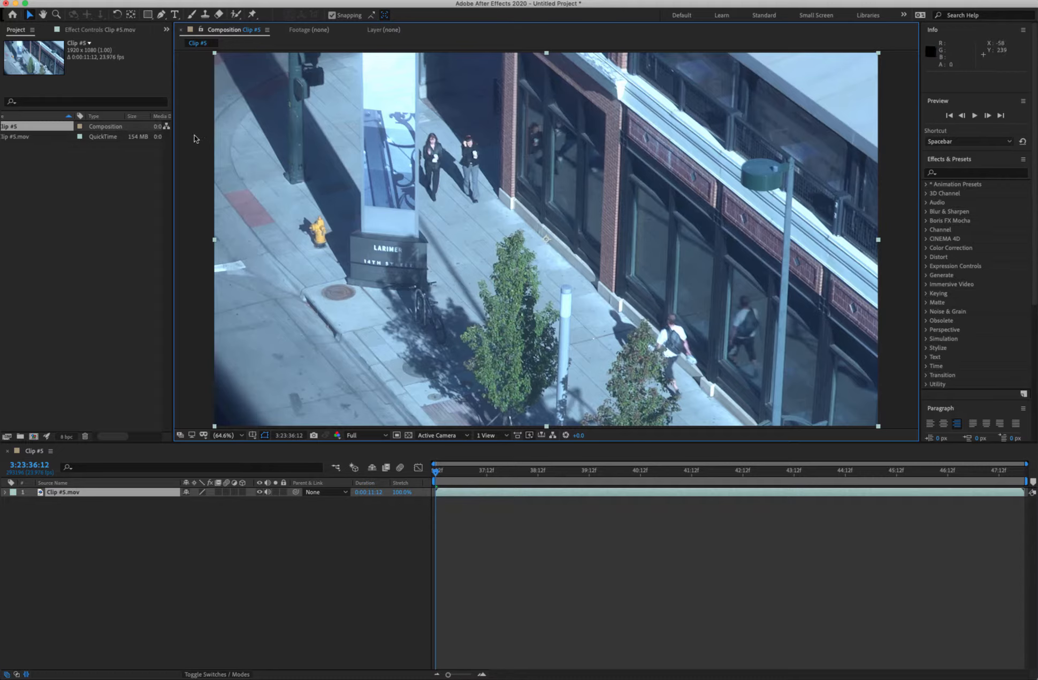
mouse_move(65, 183)
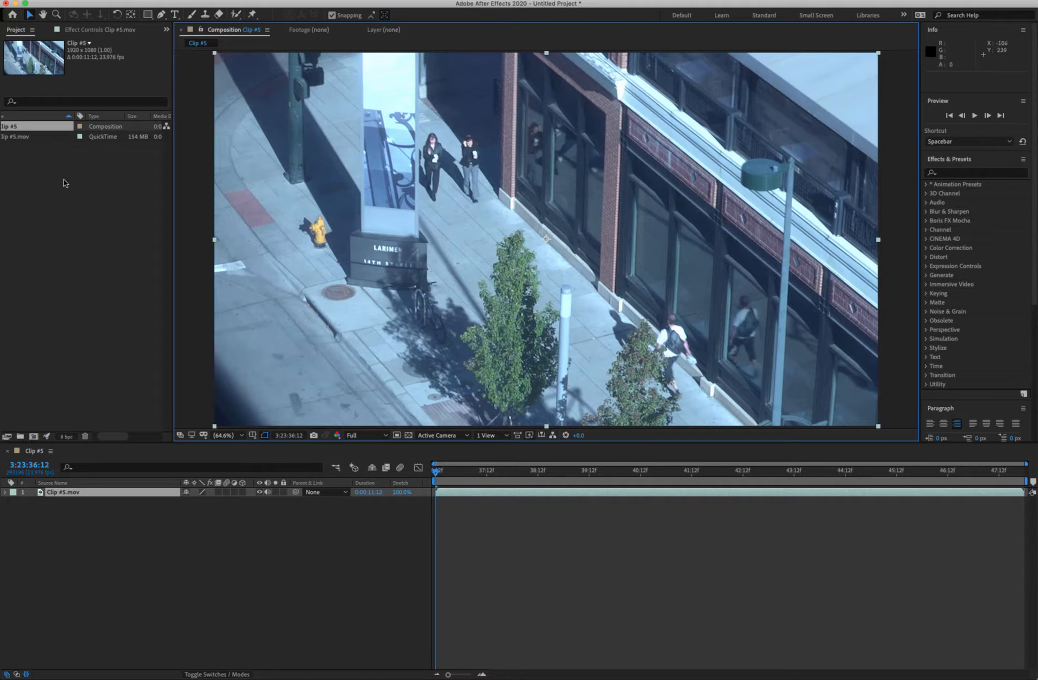
mouse_move(252, 463)
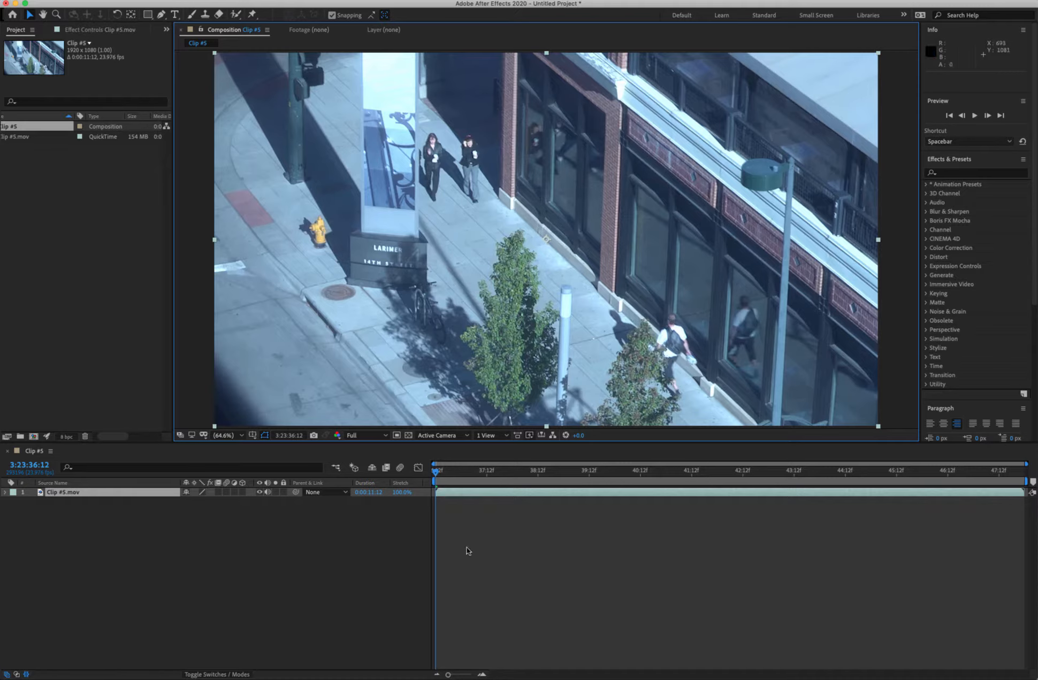
mouse_move(676, 333)
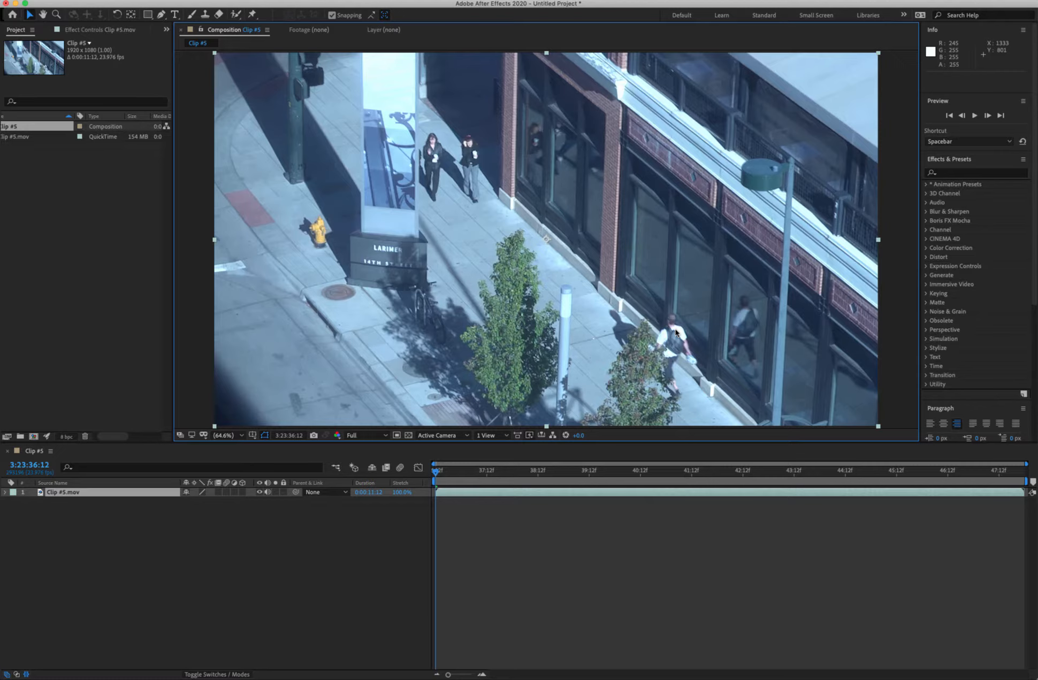
mouse_move(600, 173)
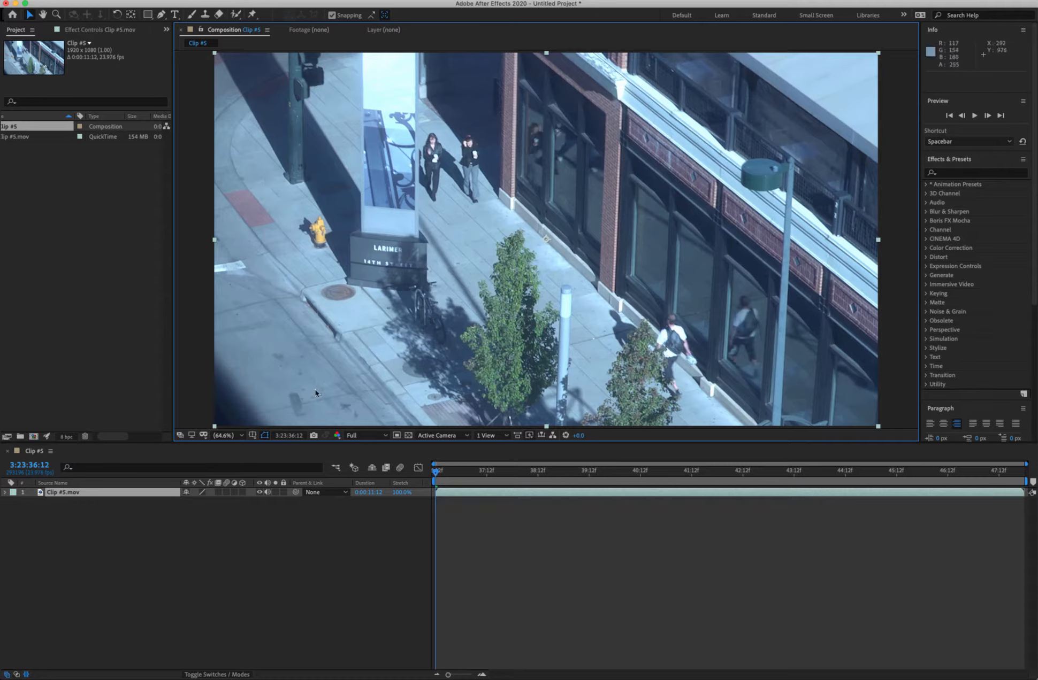
mouse_move(666, 289)
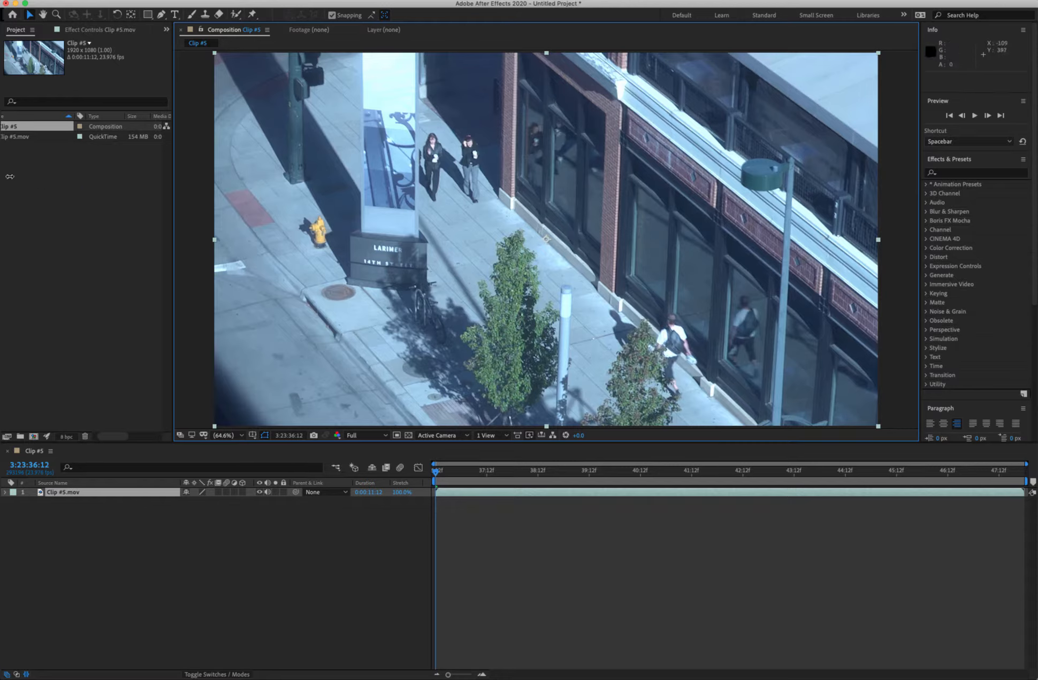
mouse_move(592, 306)
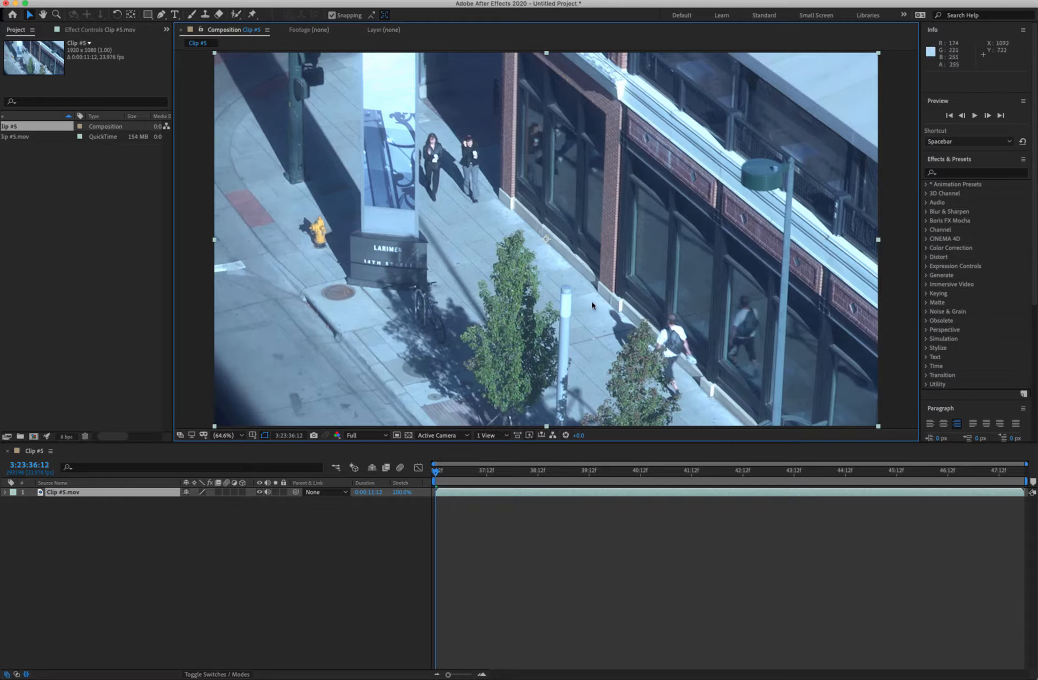
Step: Search Effects & Presets for 'lumetri' and apply Lumetri Color to Clip #5.mov
click(973, 173)
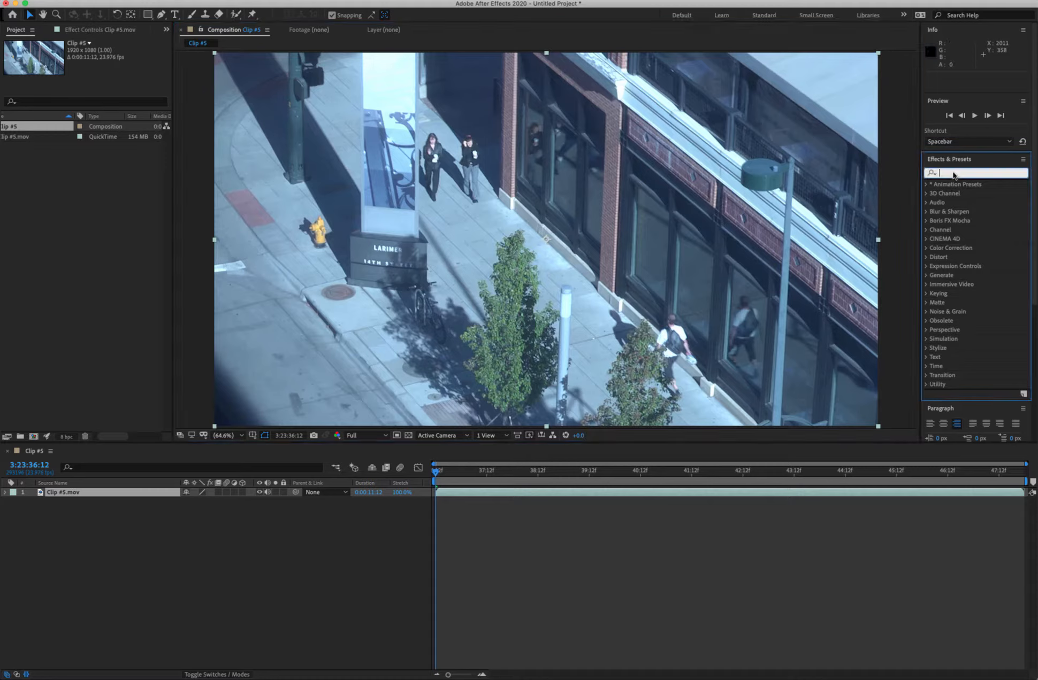
mouse_move(480, 491)
text(l)
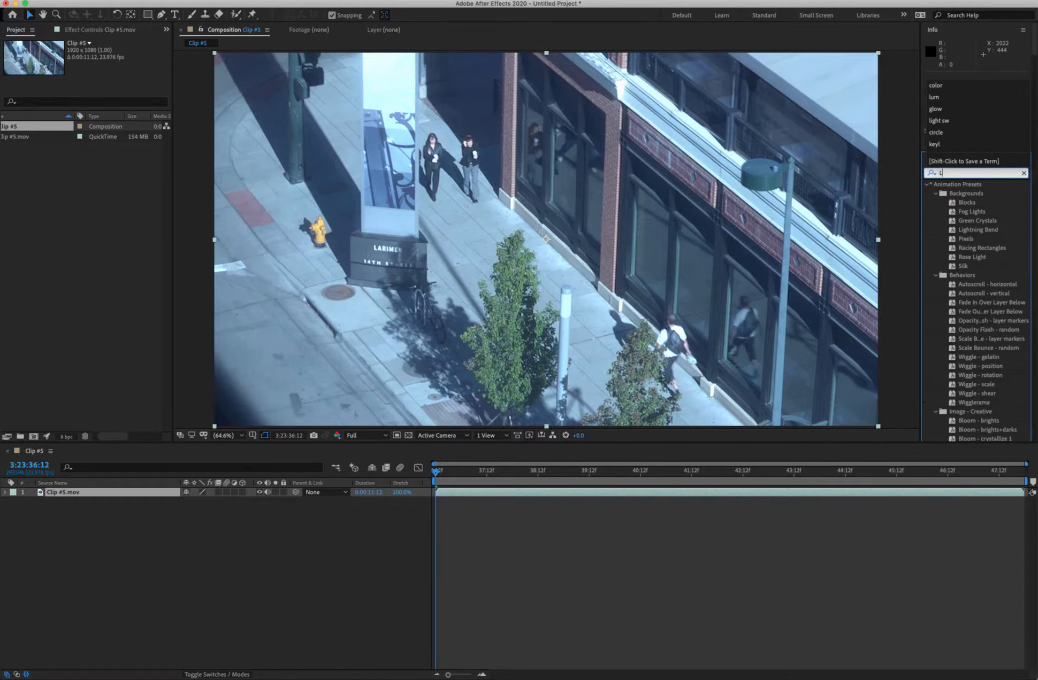
text(ume)
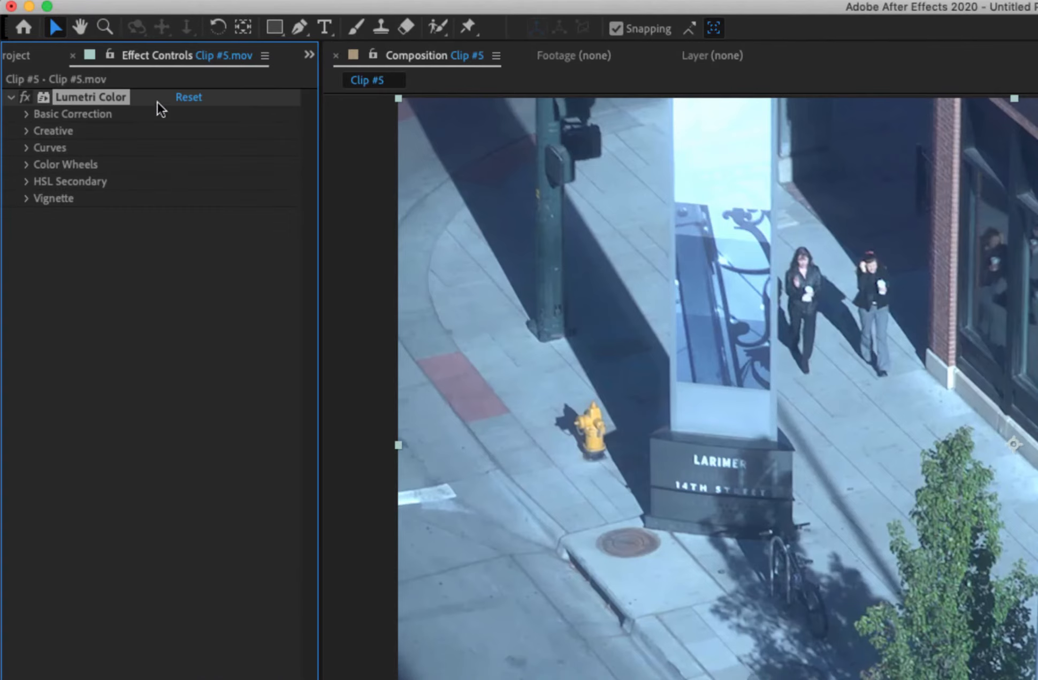
mouse_move(31, 185)
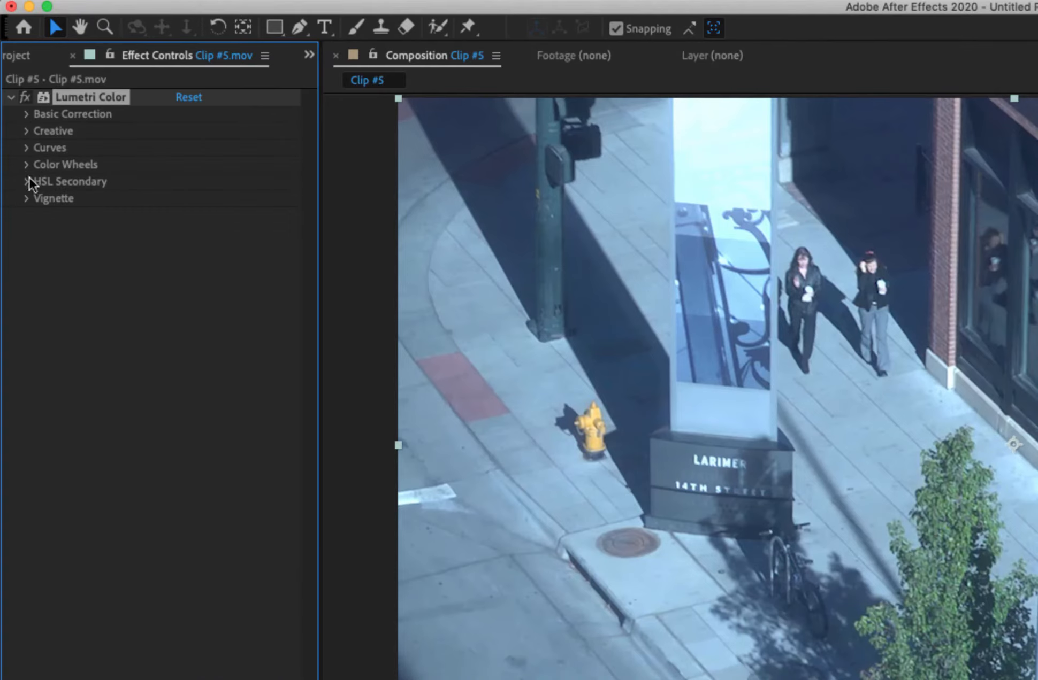
mouse_move(32, 124)
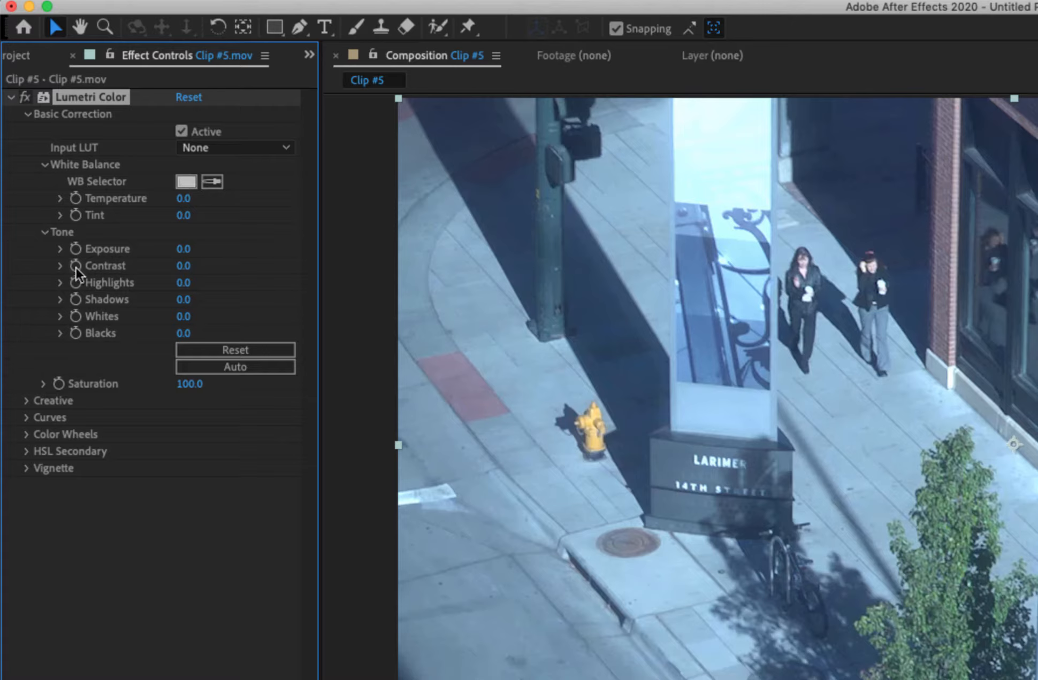
mouse_move(26, 411)
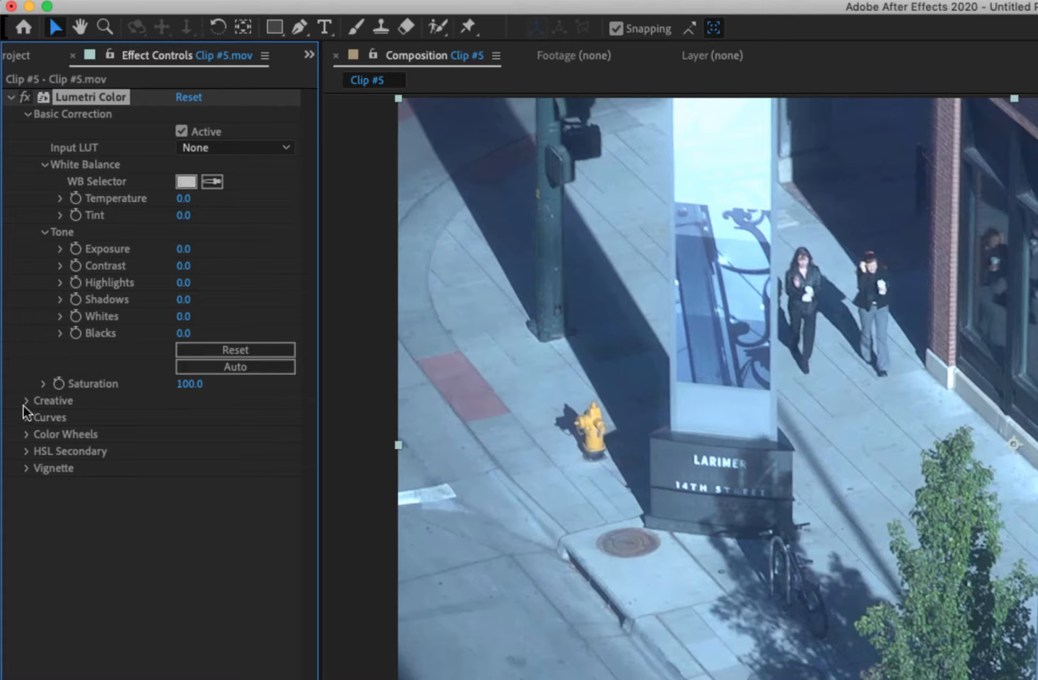
Step: Expand Lumetri Color's Creative and Basic Correction sections in Effect Controls
click(53, 400)
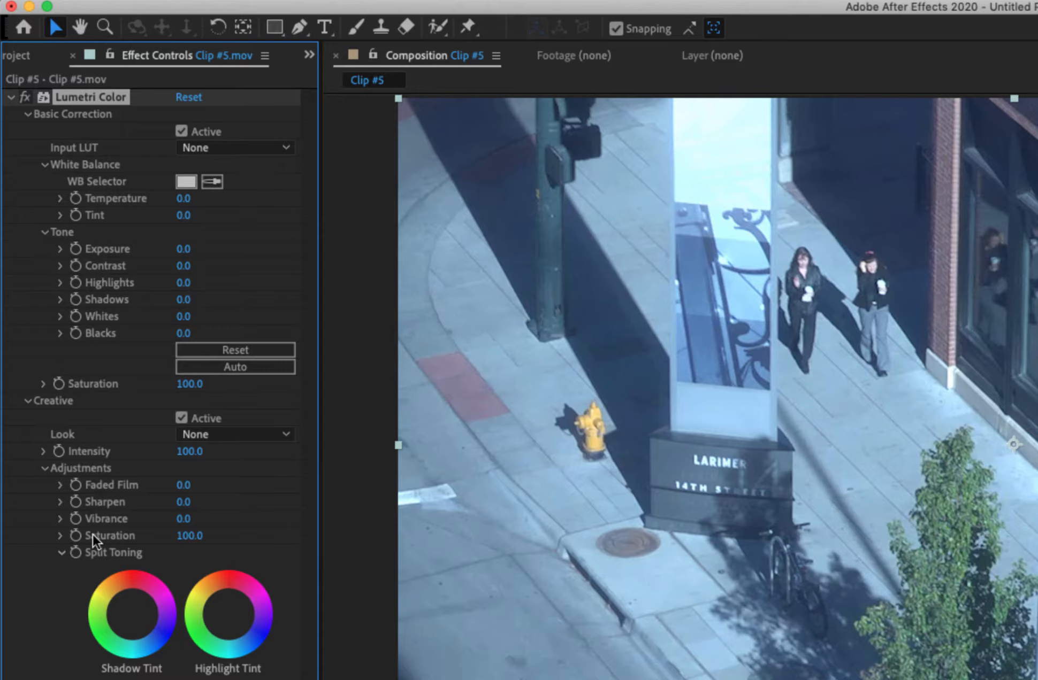
mouse_move(119, 544)
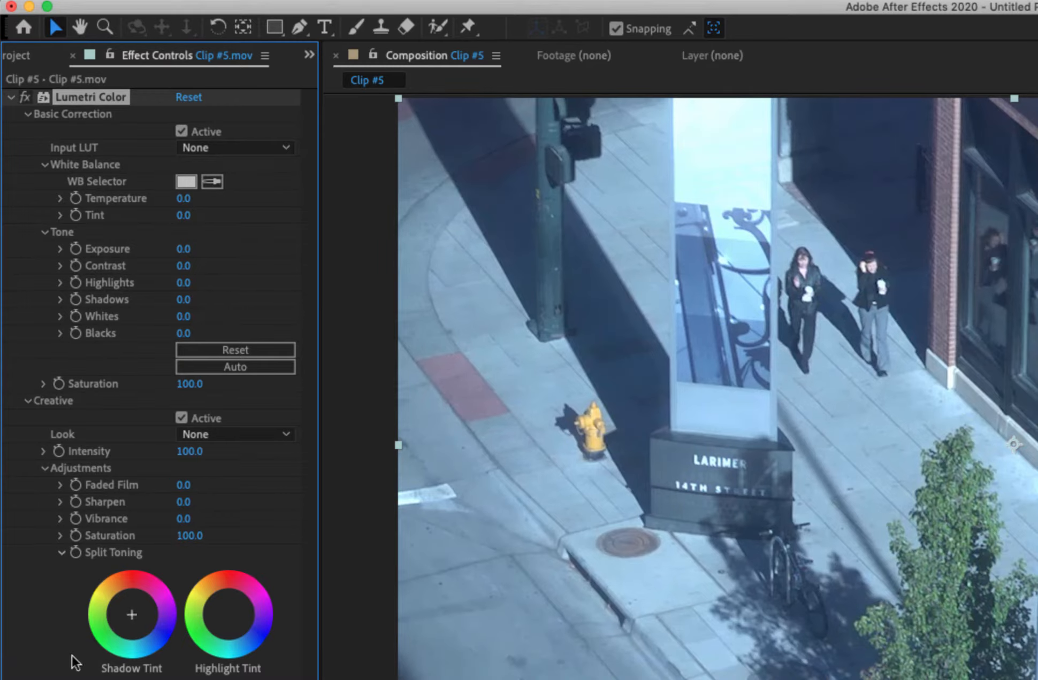
click(26, 401)
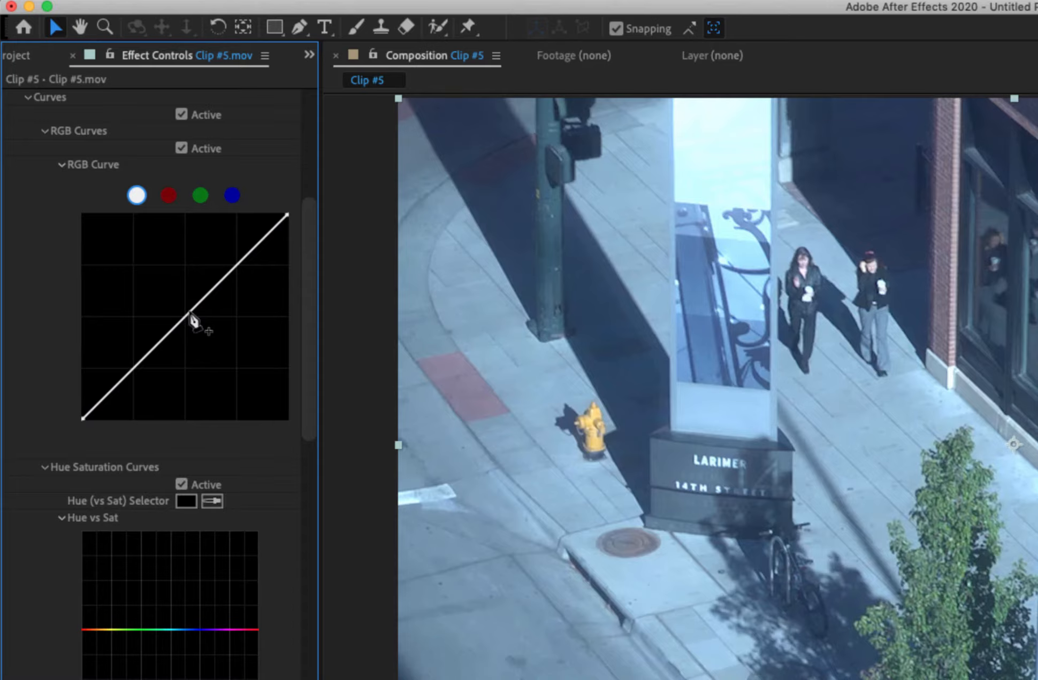
Step: Reshape the master RGB curve, brightening then darkening the midtones for contrast
drag(185, 318, 189, 304)
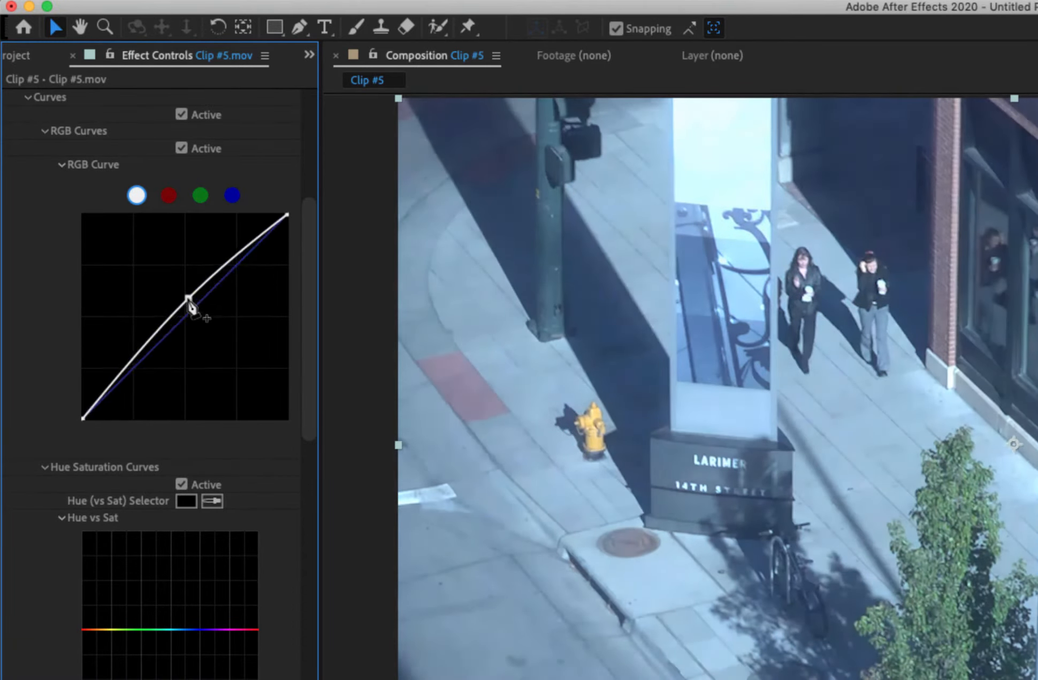
drag(189, 299, 225, 281)
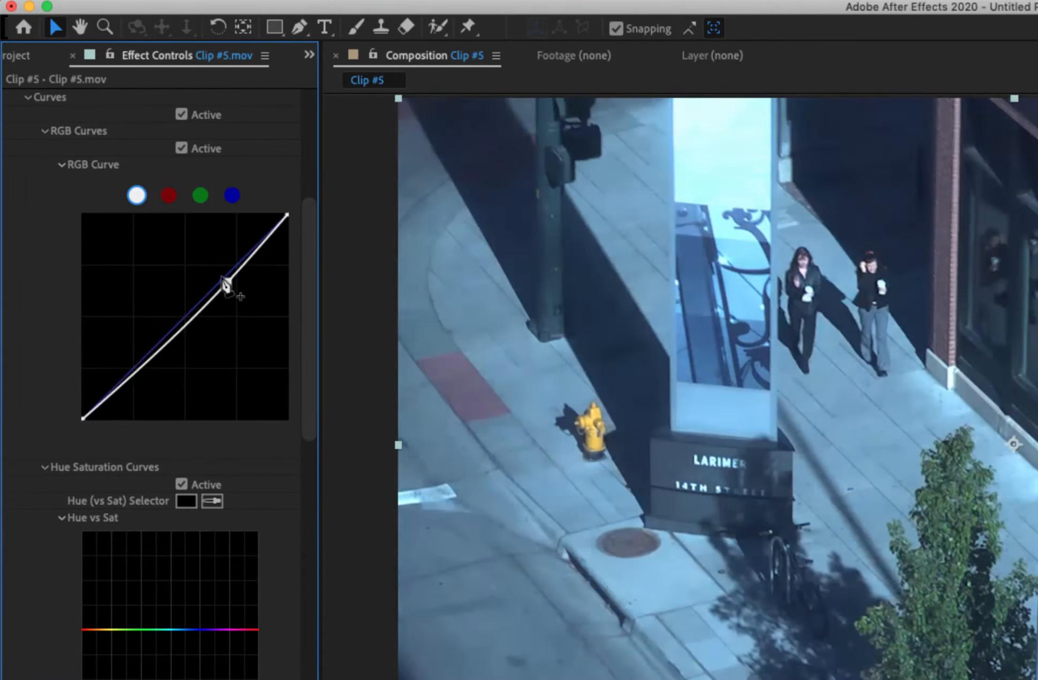
drag(225, 281, 229, 308)
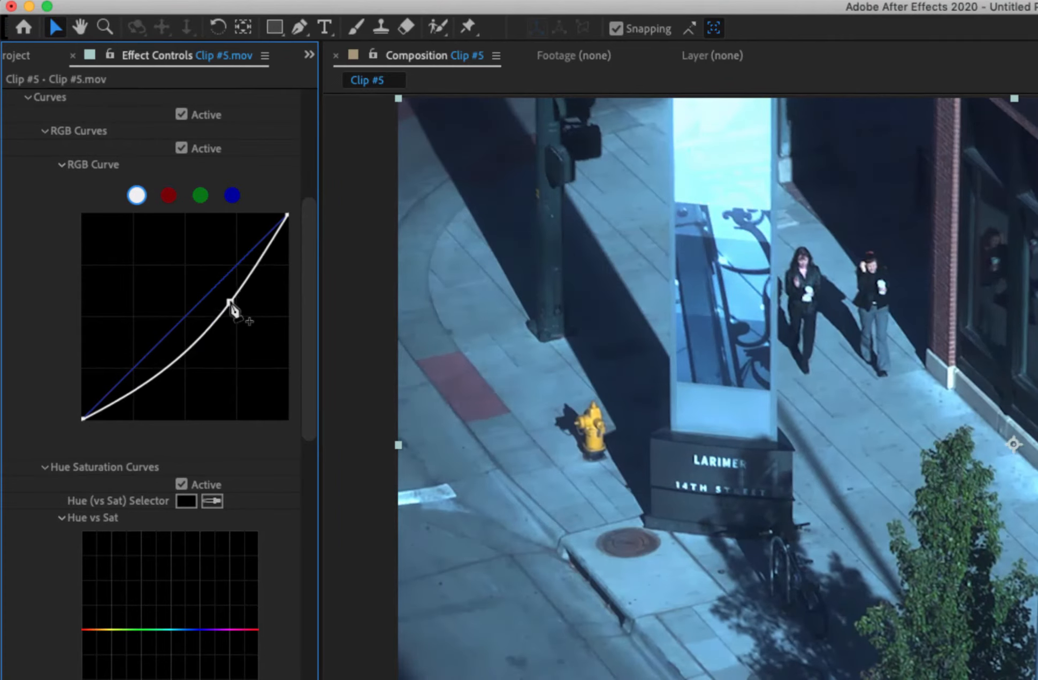
drag(232, 308, 229, 295)
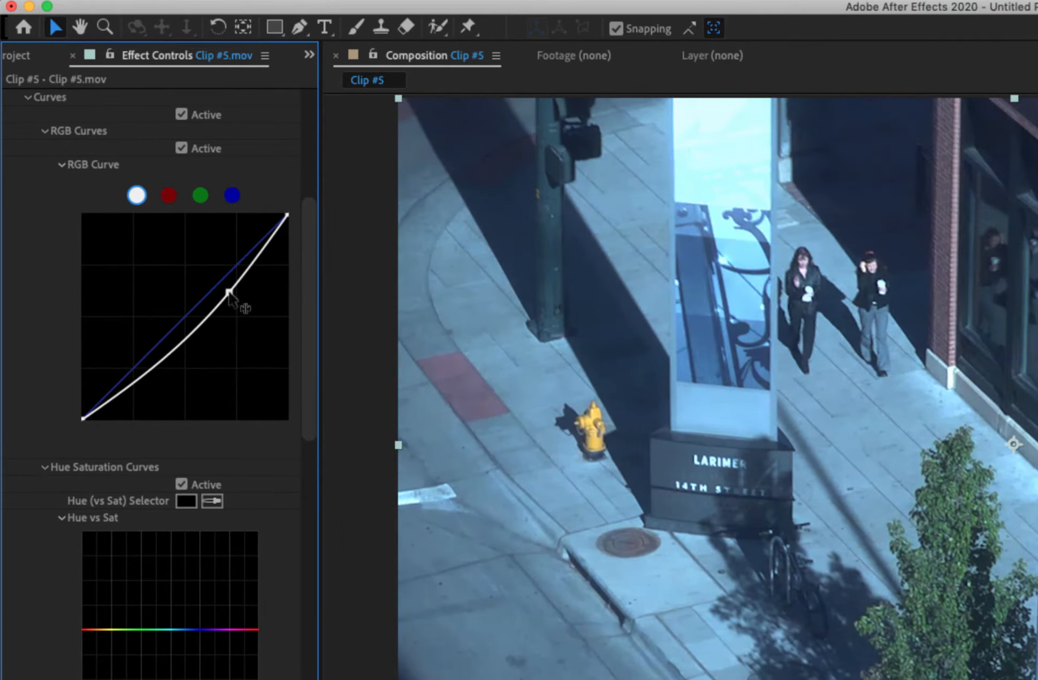
Step: Bend the red channel curve down then up, and try the green and blue channels
click(168, 195)
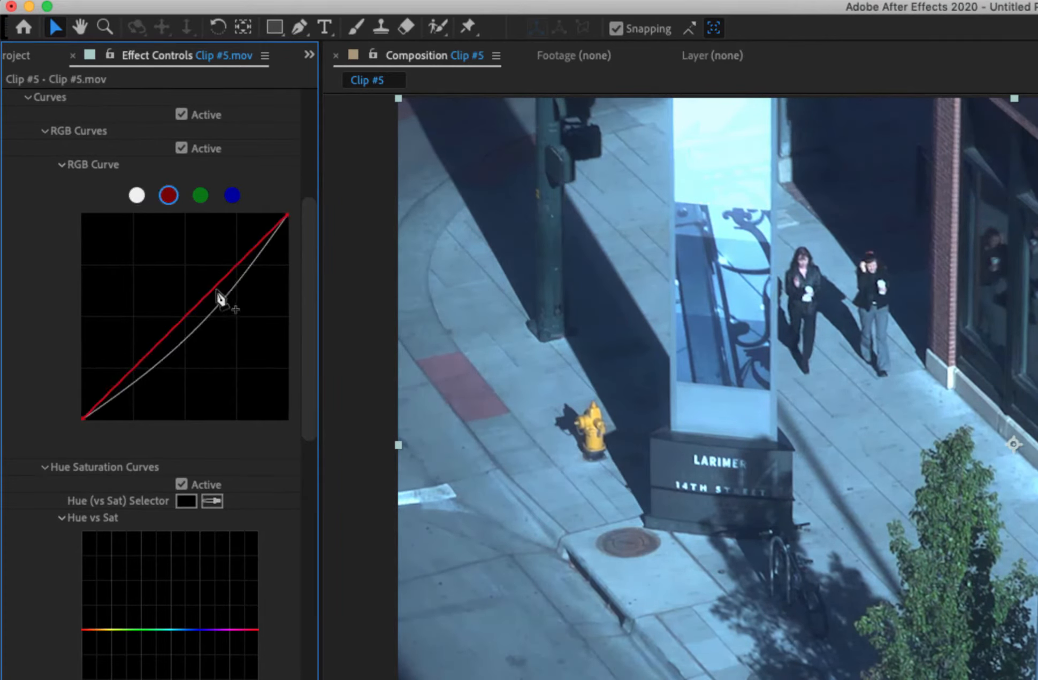
drag(222, 302, 235, 312)
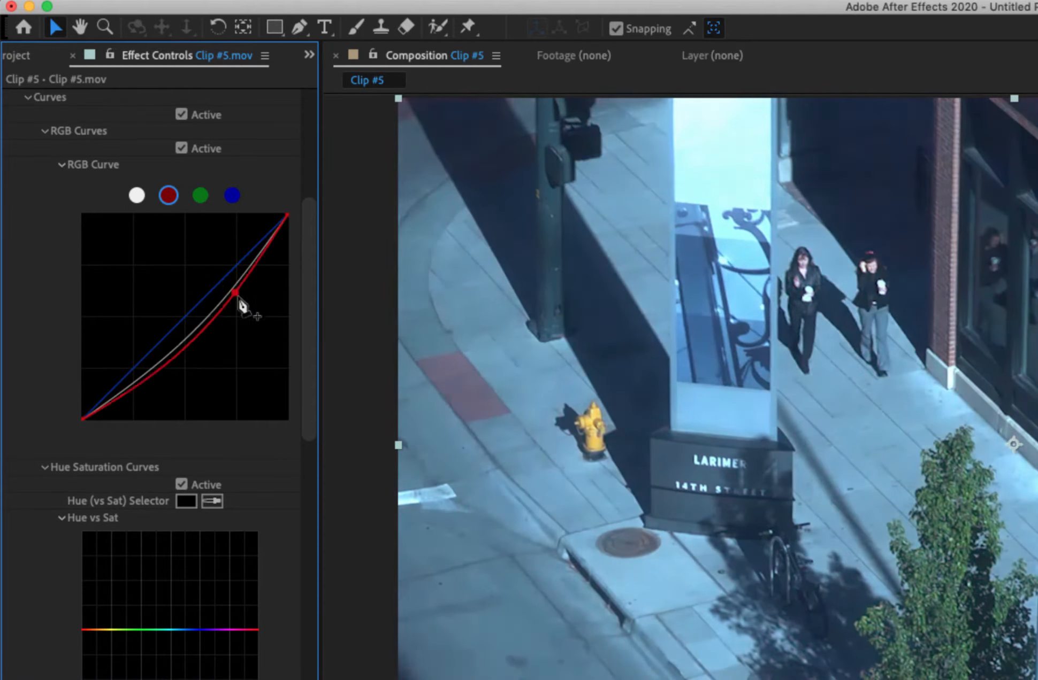
drag(234, 291, 206, 278)
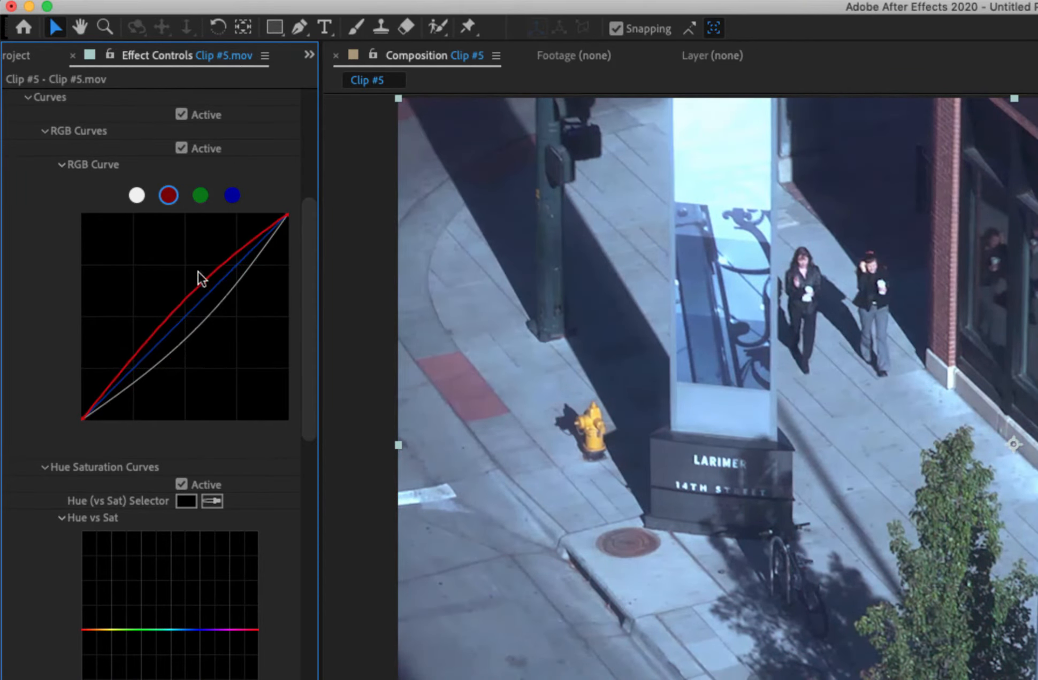
click(201, 194)
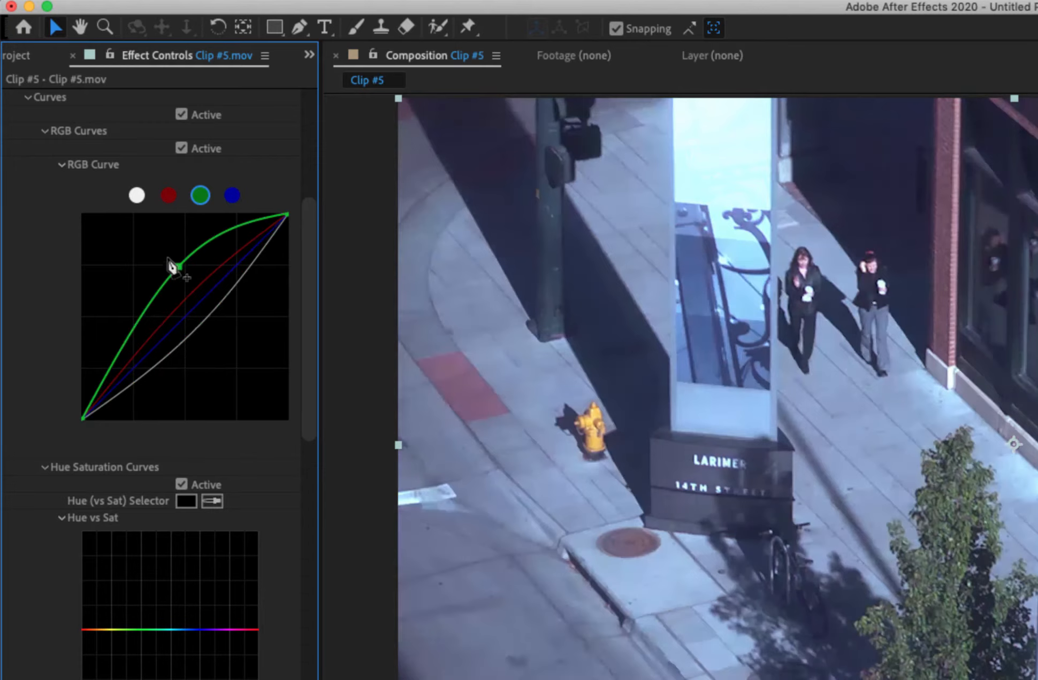
click(231, 195)
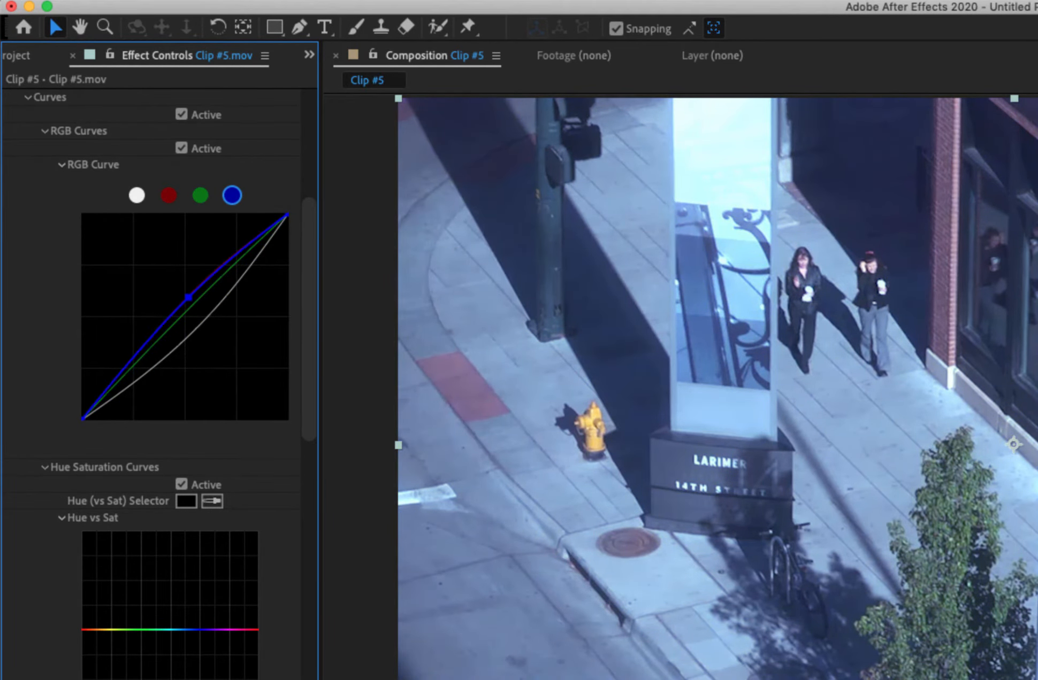
click(29, 55)
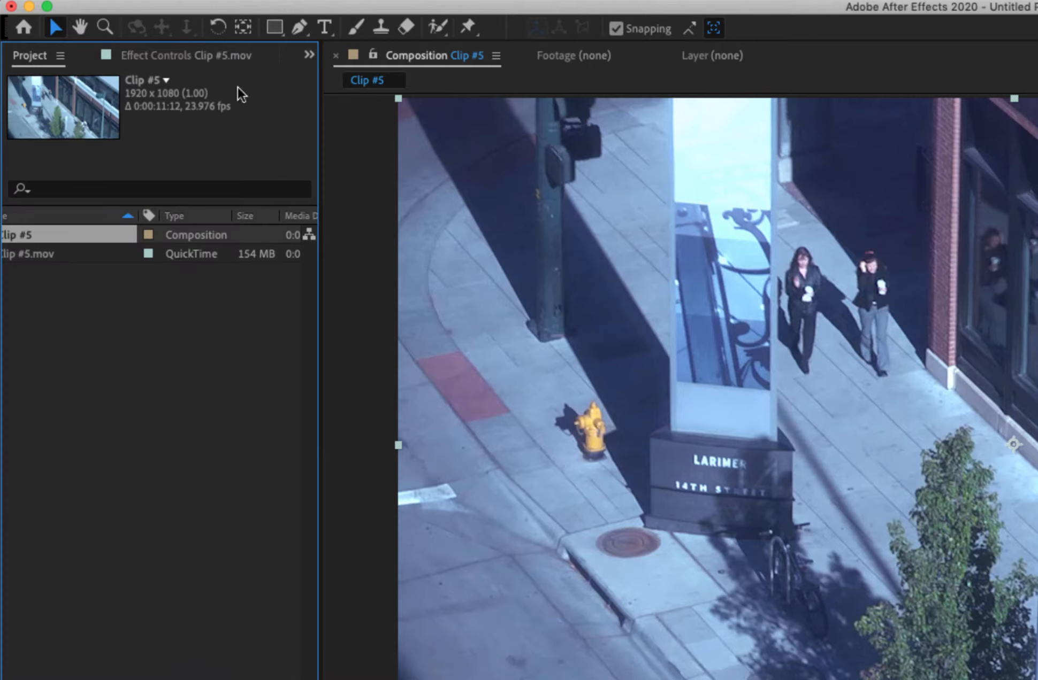
Step: Collapse Curves, expand Color Wheels, and widen the panel so the wheels show fully
click(185, 55)
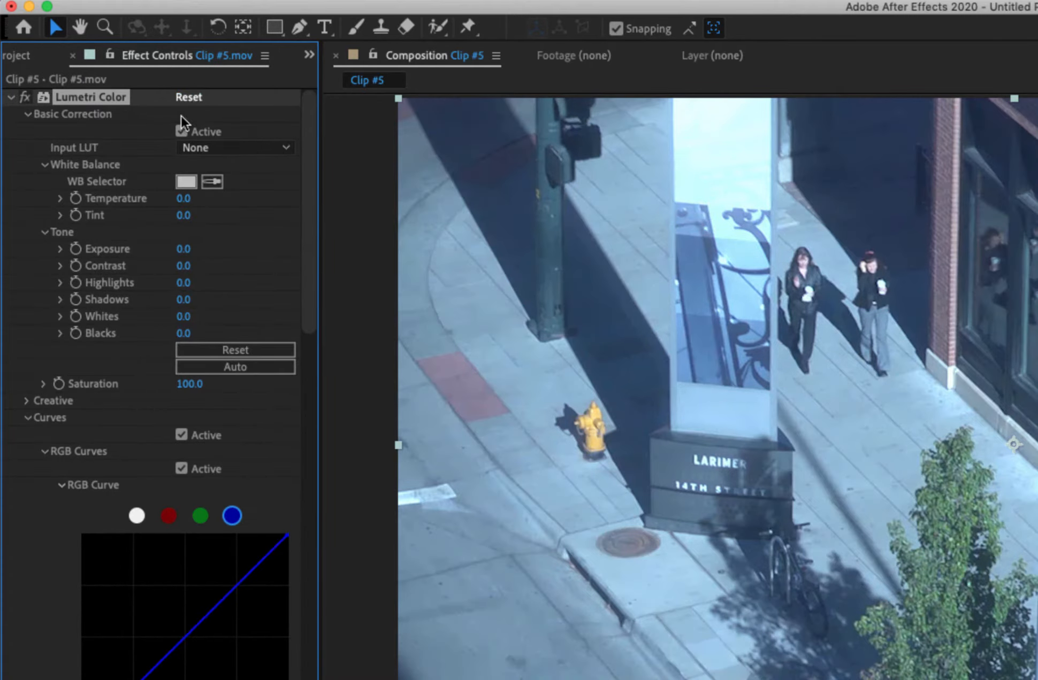
click(27, 418)
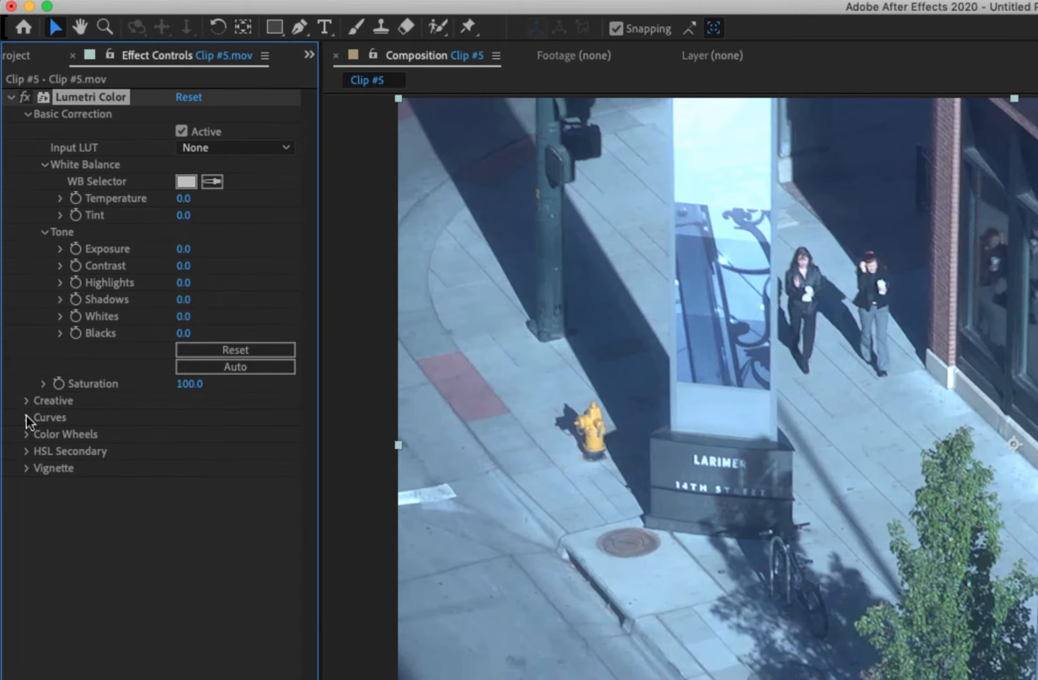
click(26, 434)
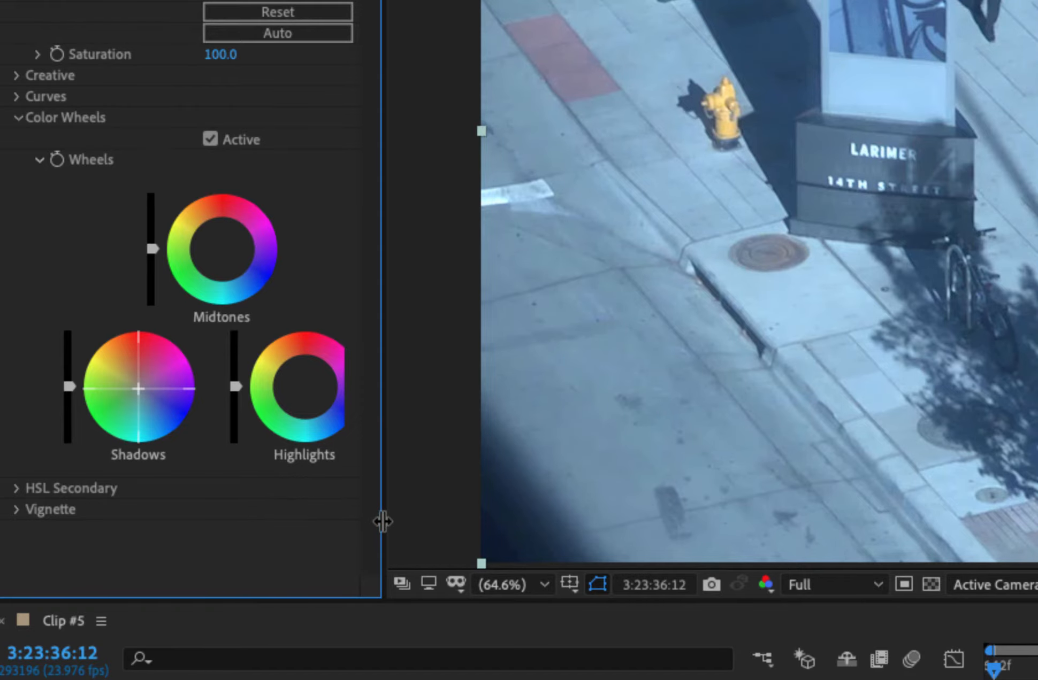
drag(382, 521, 493, 521)
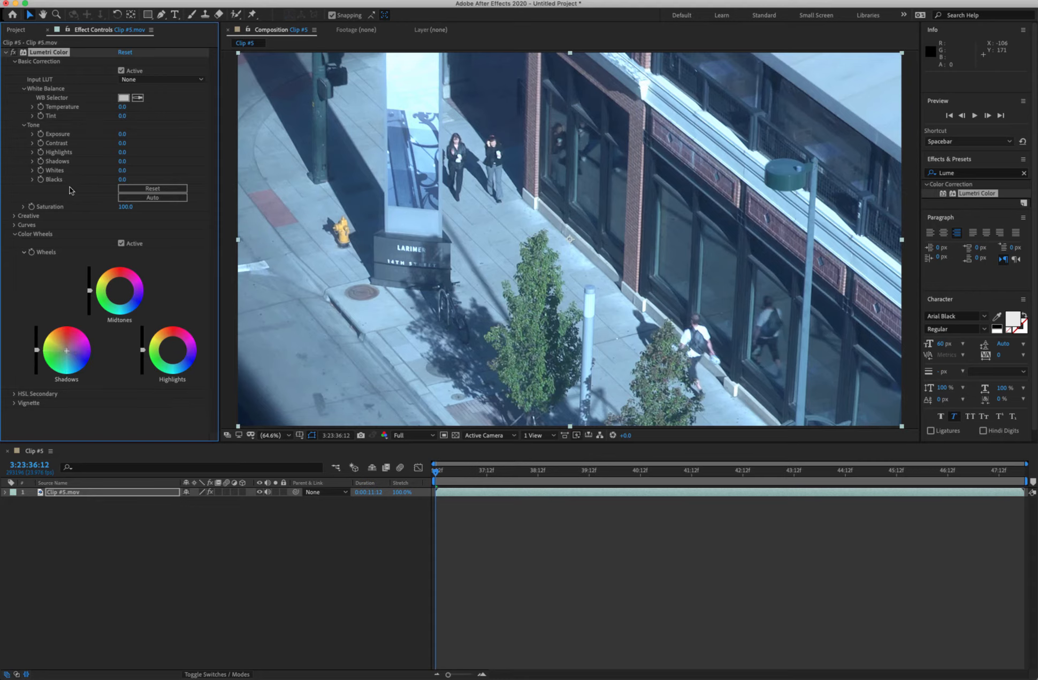
mouse_move(17, 64)
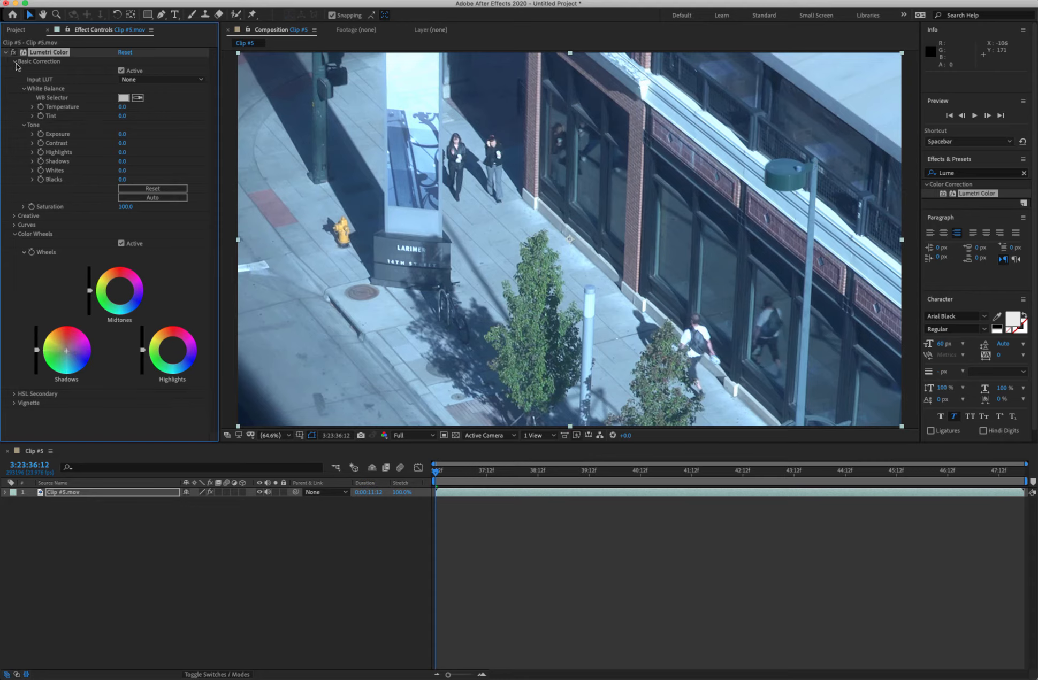
Step: Collapse Basic Correction and Color Wheels, expand HSL Secondary, then reopen Basic Correction
click(124, 53)
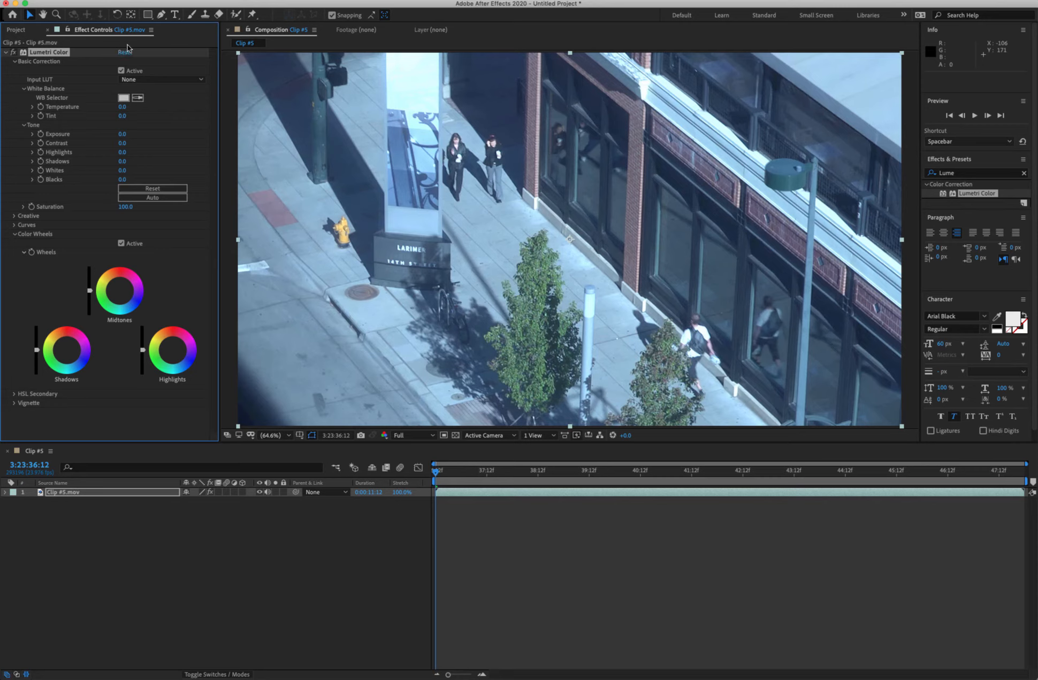
click(16, 61)
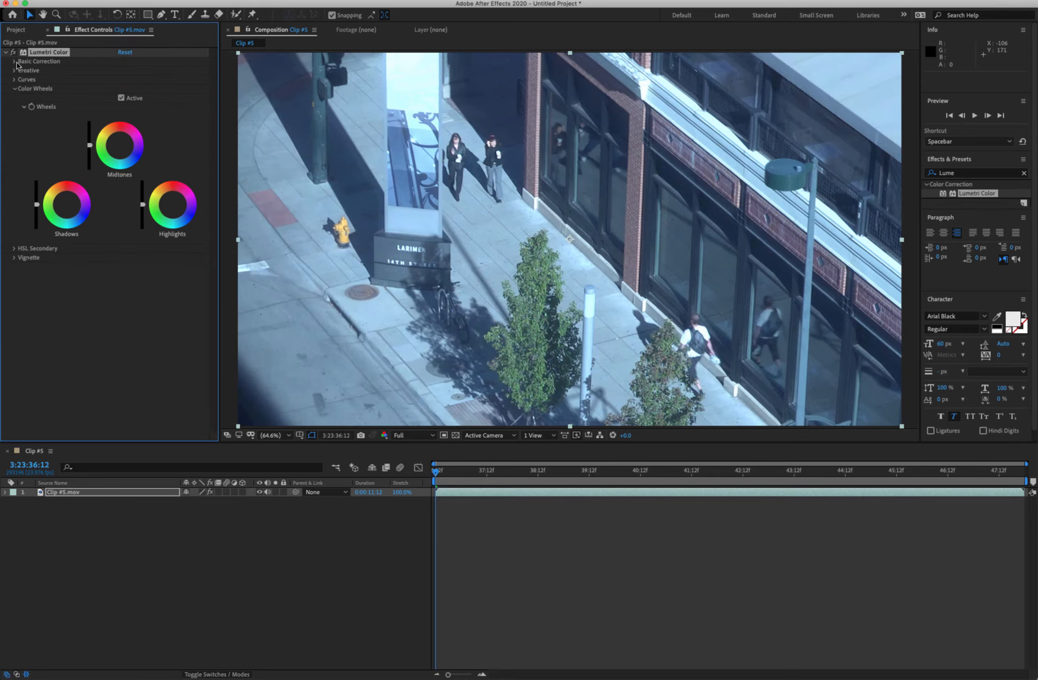
click(13, 89)
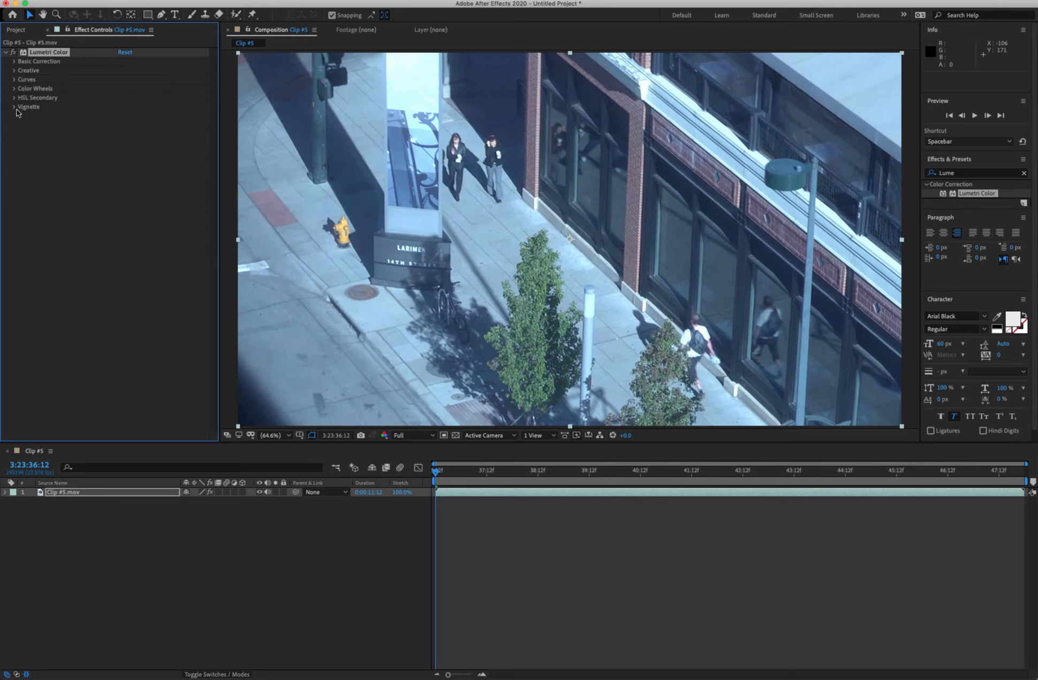
click(15, 98)
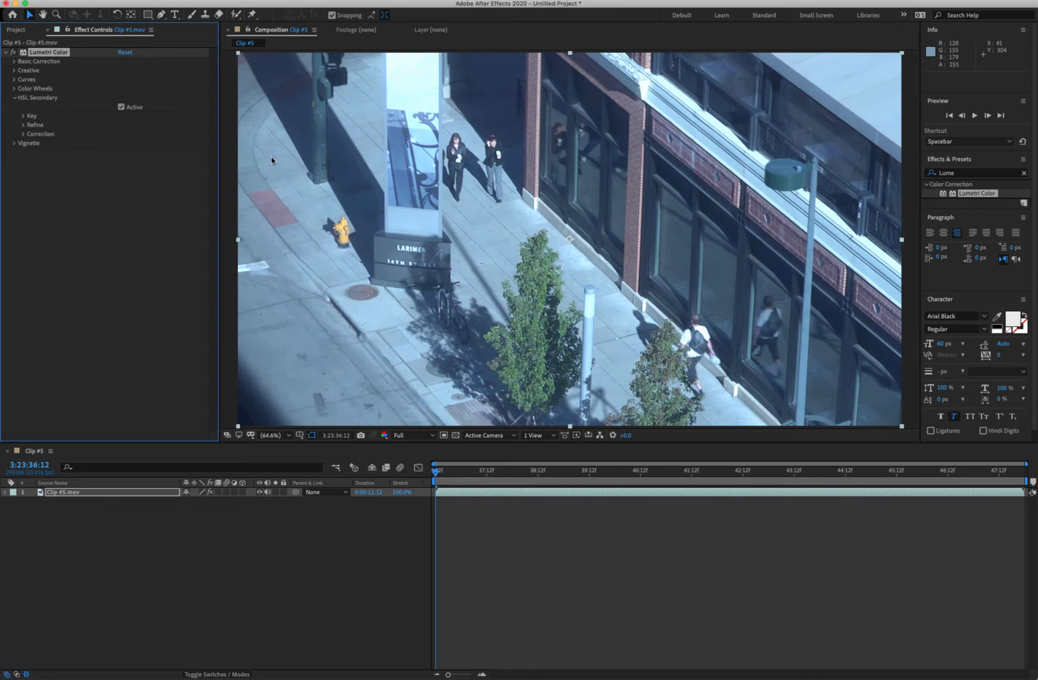
mouse_move(343, 239)
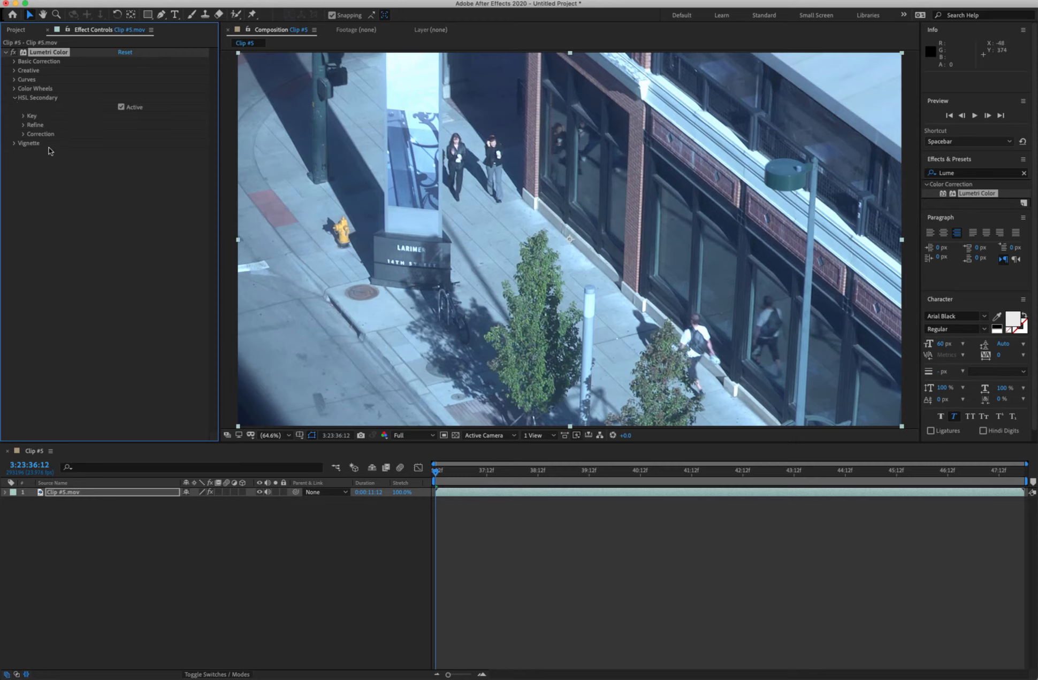
click(39, 60)
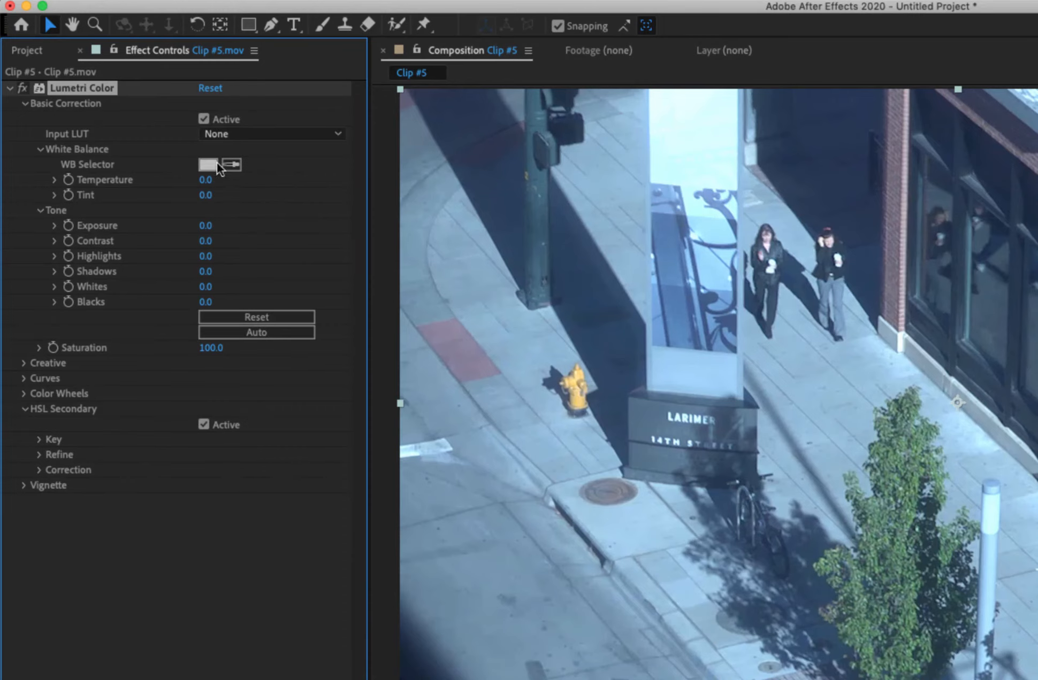
mouse_move(113, 171)
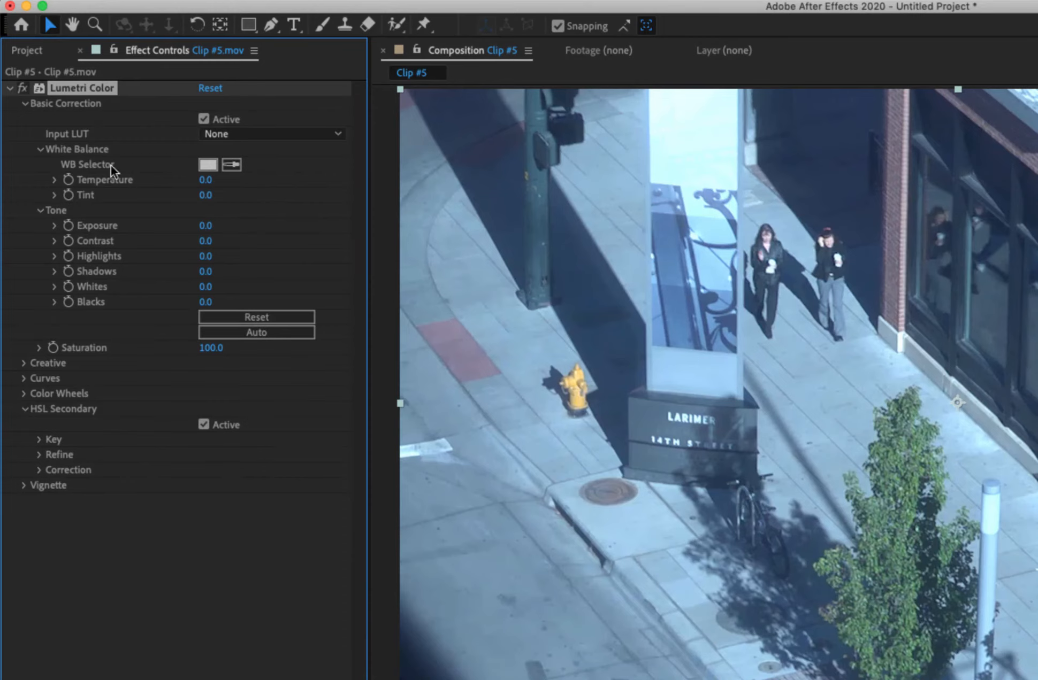
Step: Eyedropper a neutral grey for Temperature 27.1, Tint 18.1, and set Contrast to 21
click(231, 164)
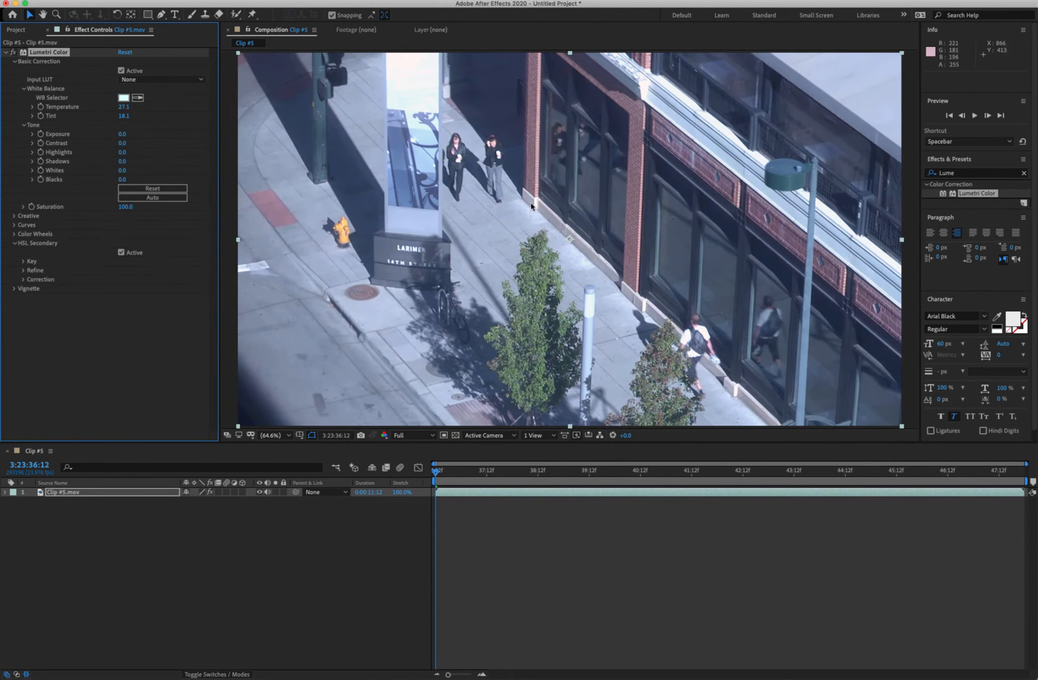
mouse_move(454, 209)
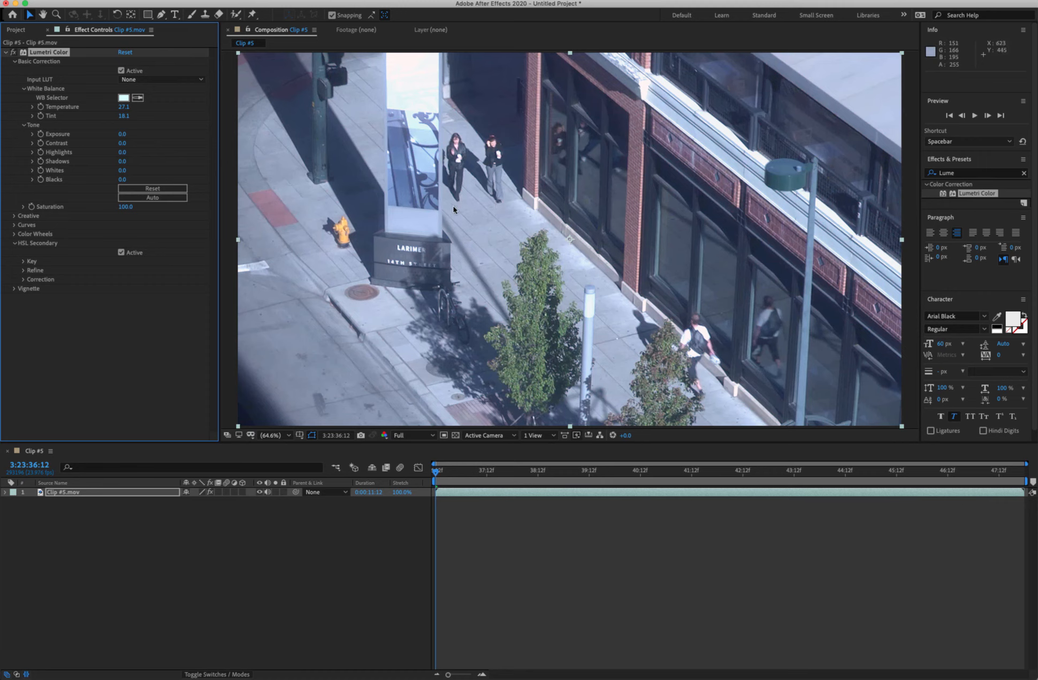
mouse_move(244, 157)
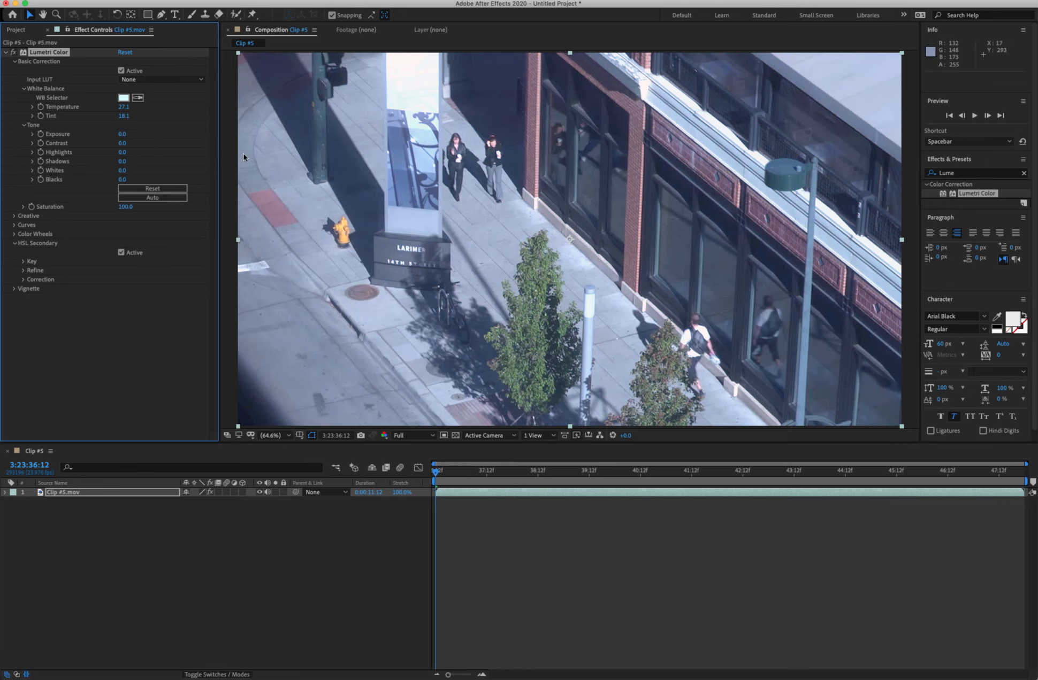
mouse_move(121, 161)
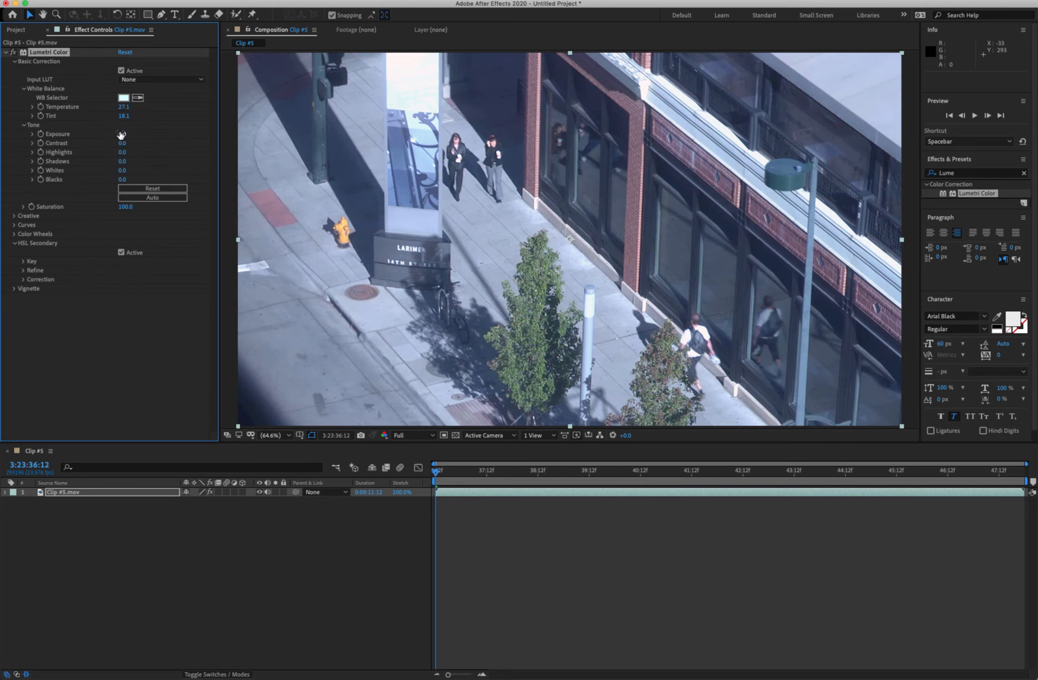
drag(122, 143, 129, 143)
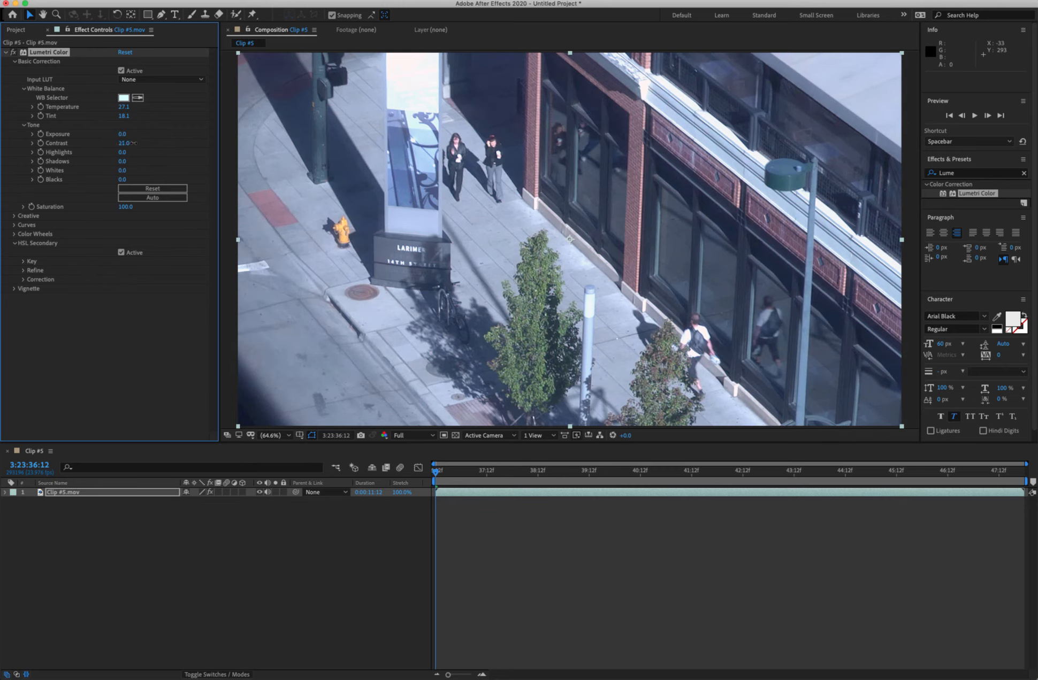